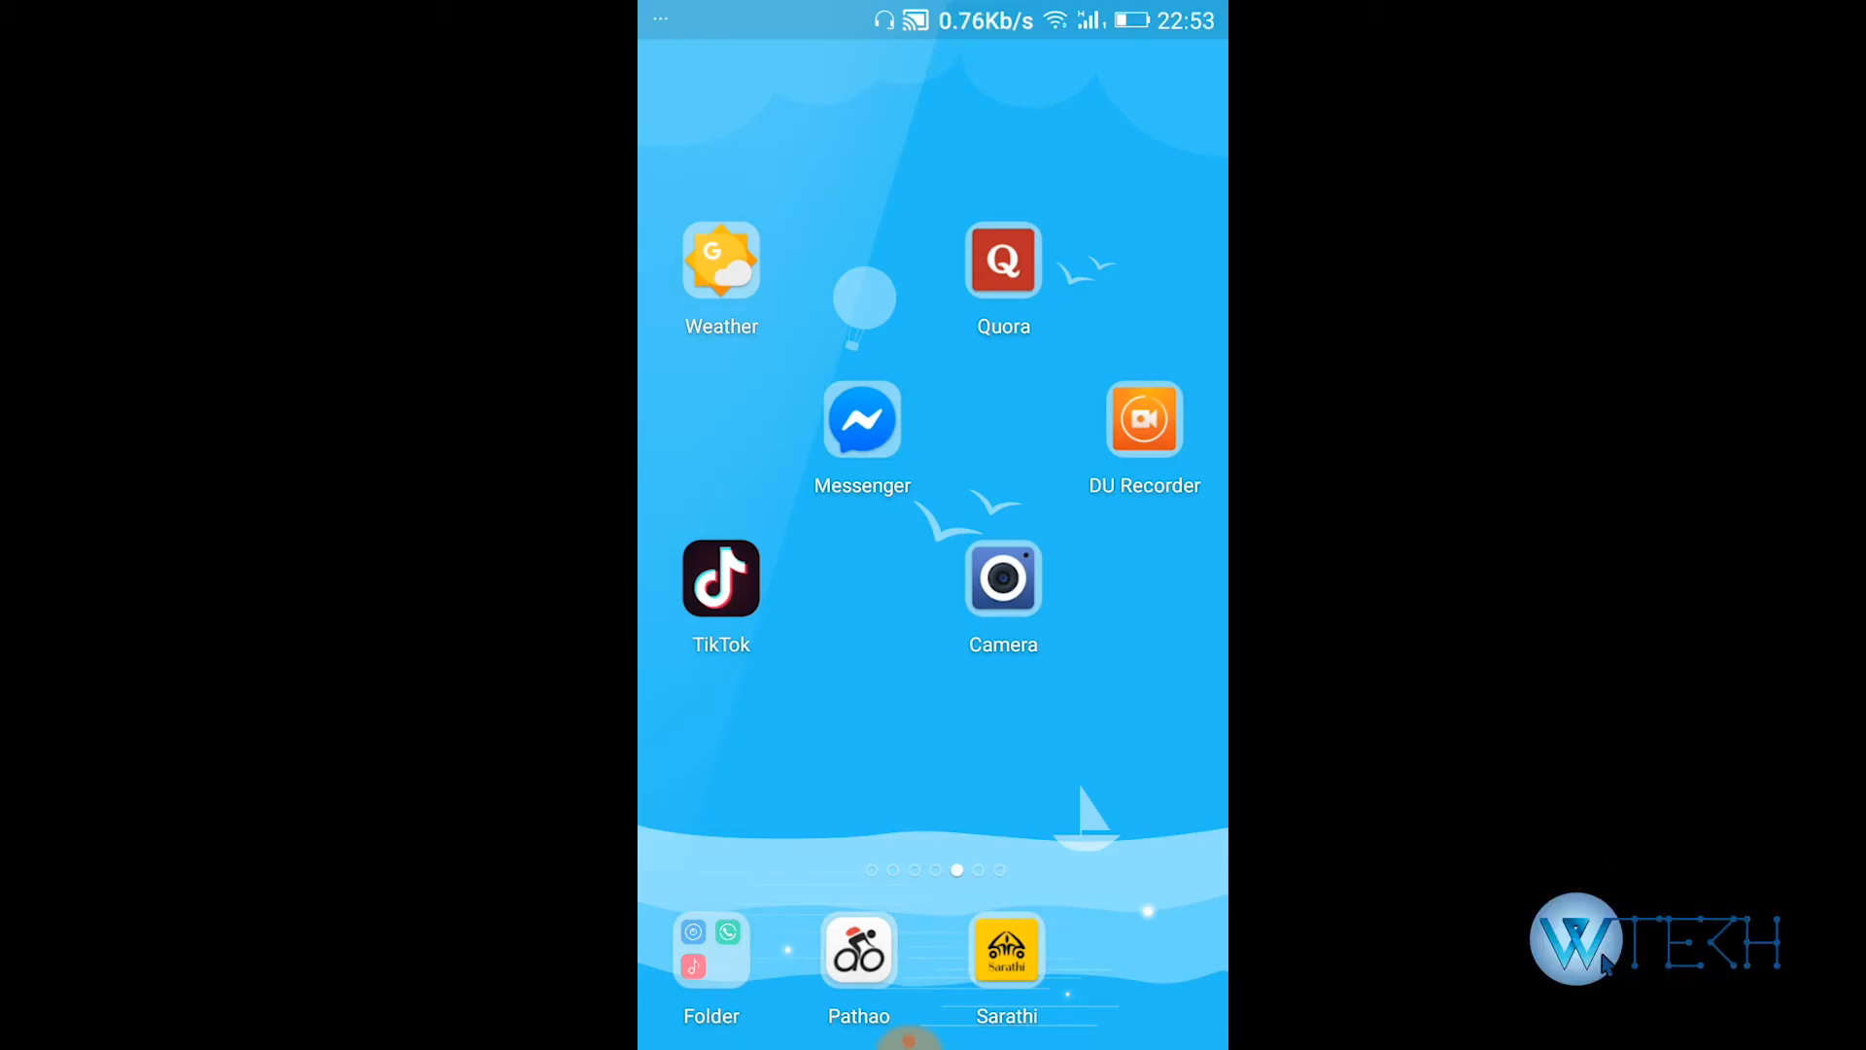
# Launch TikTok from the home screen and swipe through a few For You videos
pyautogui.click(720, 582)
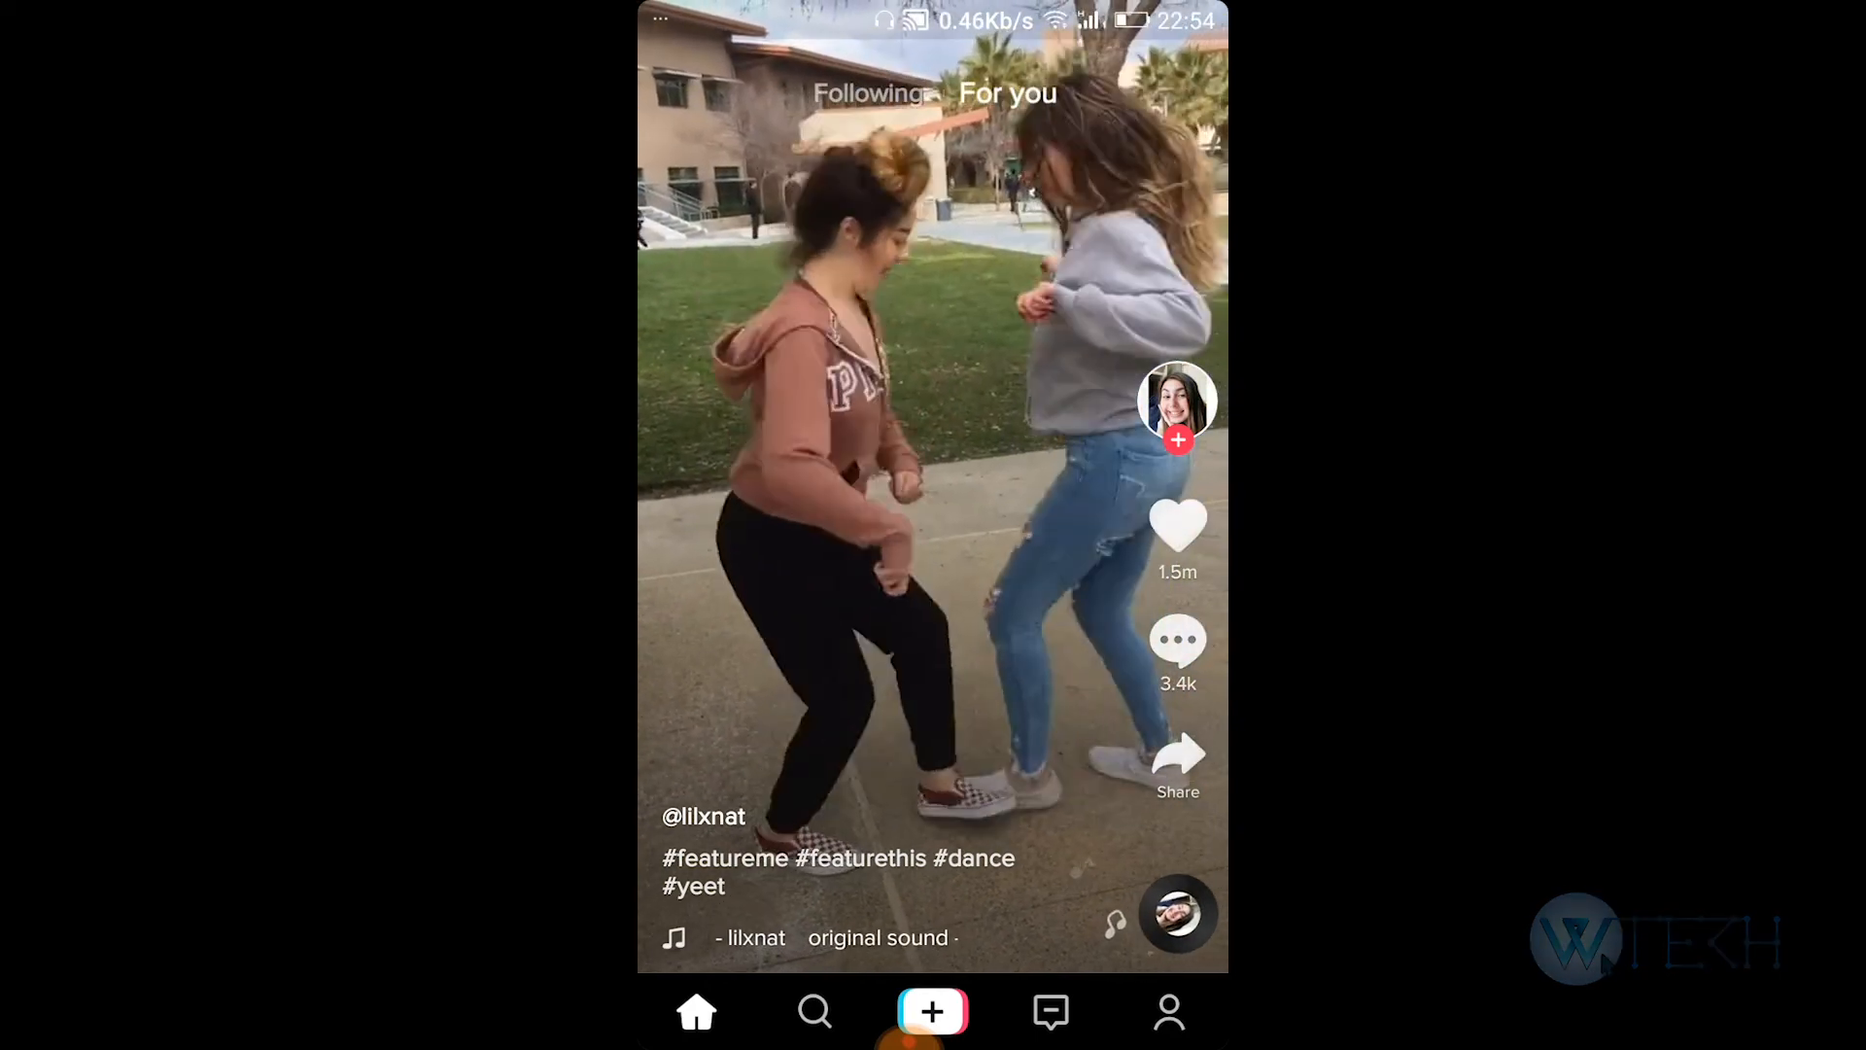
pyautogui.scroll(3)
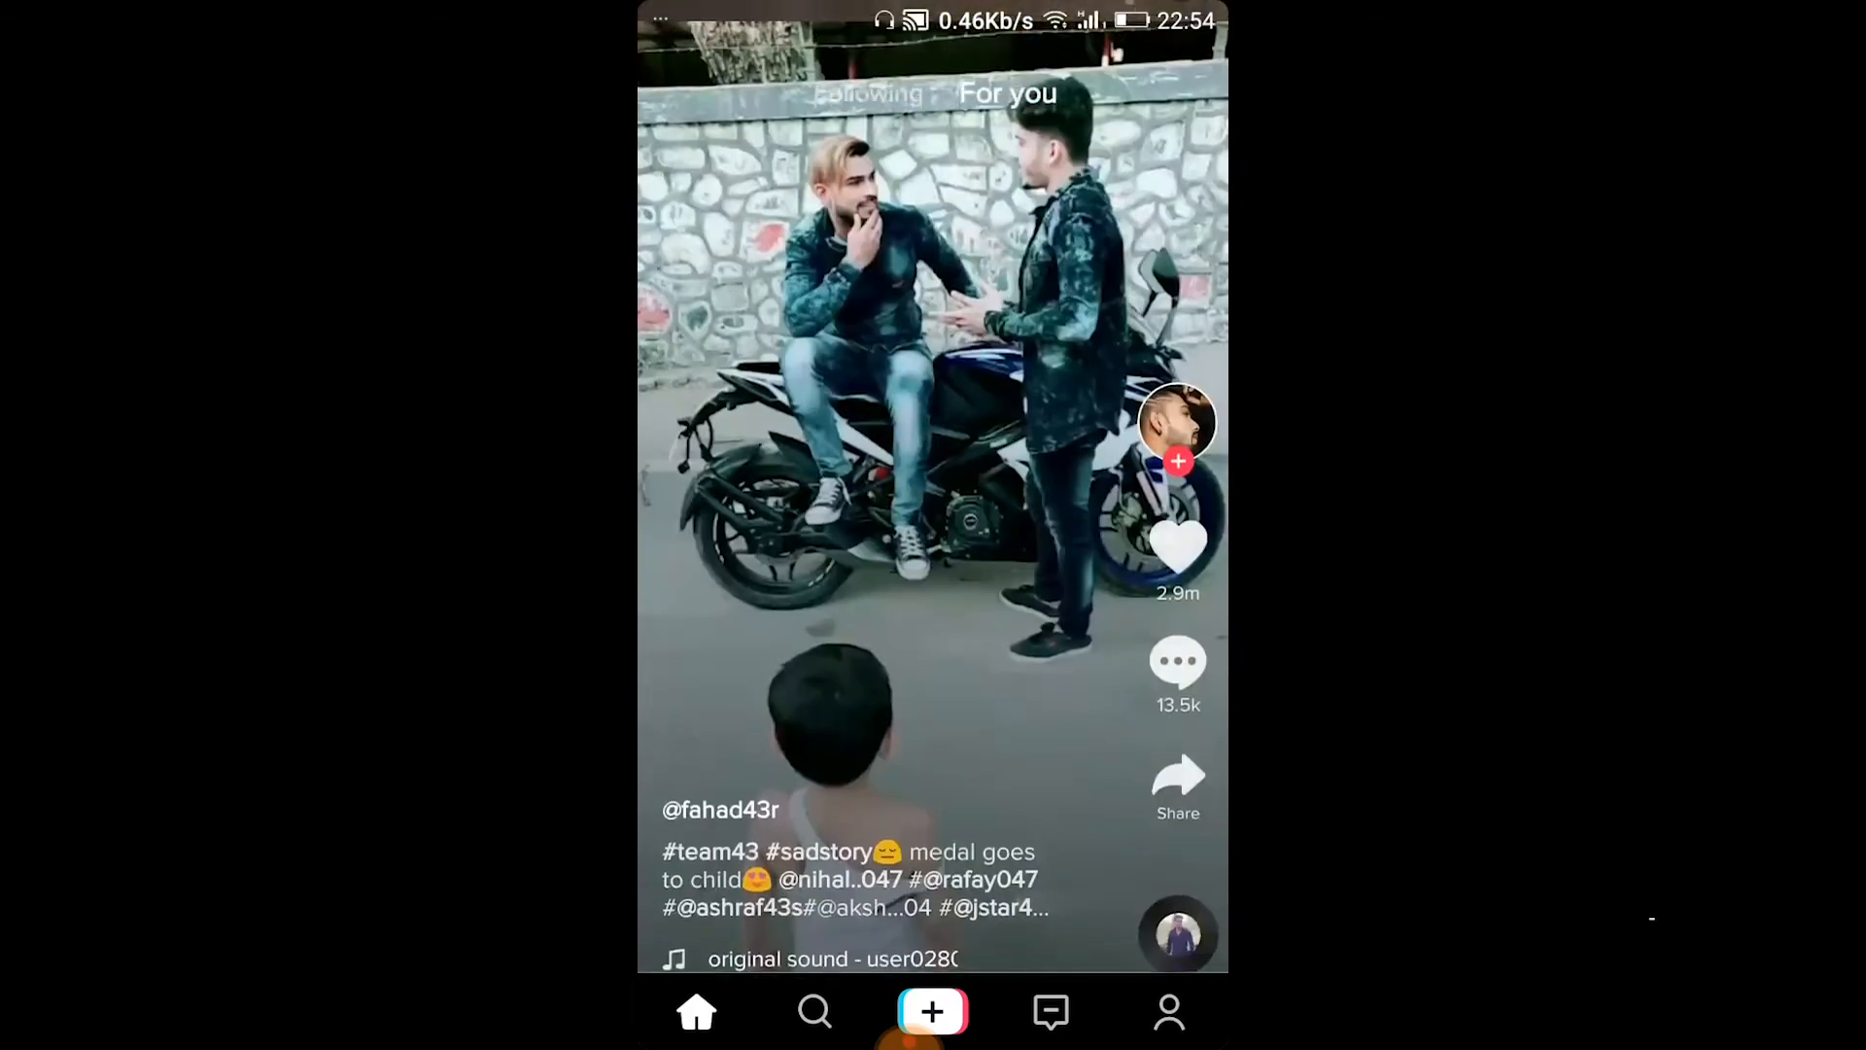
pyautogui.scroll(3)
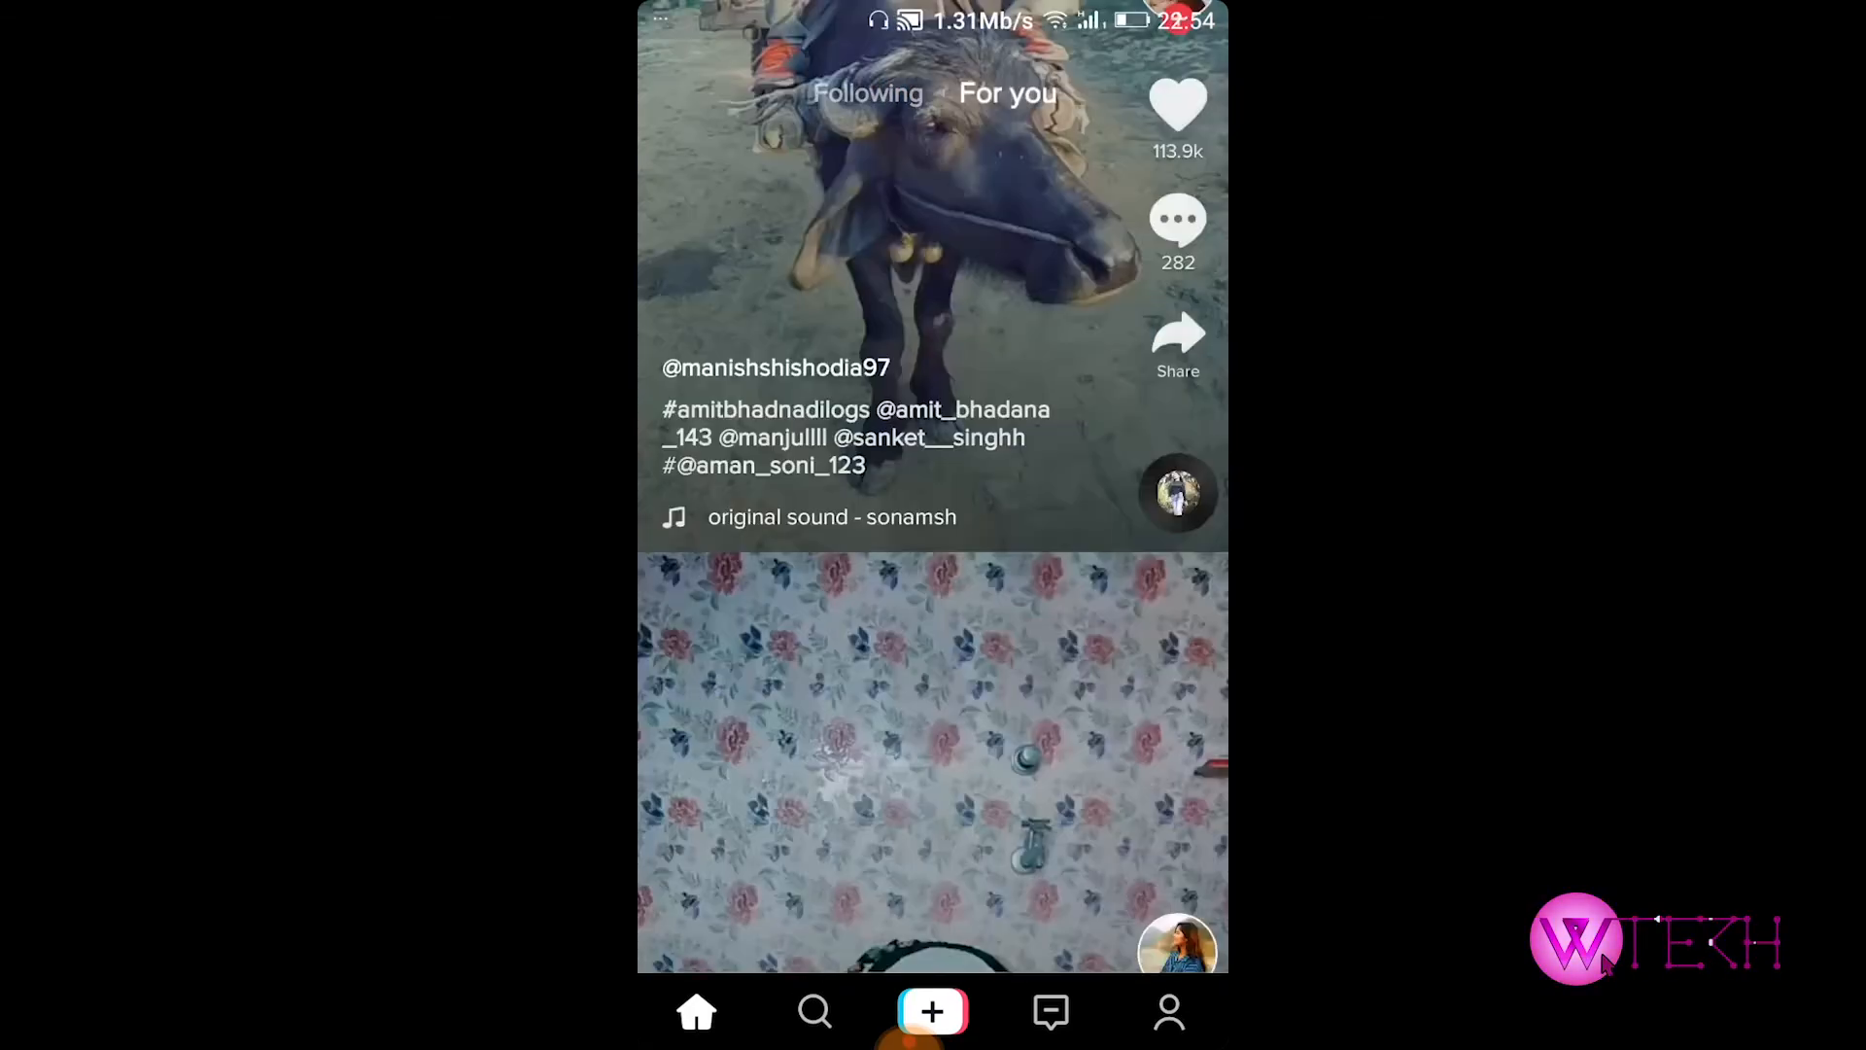
pyautogui.scroll(3)
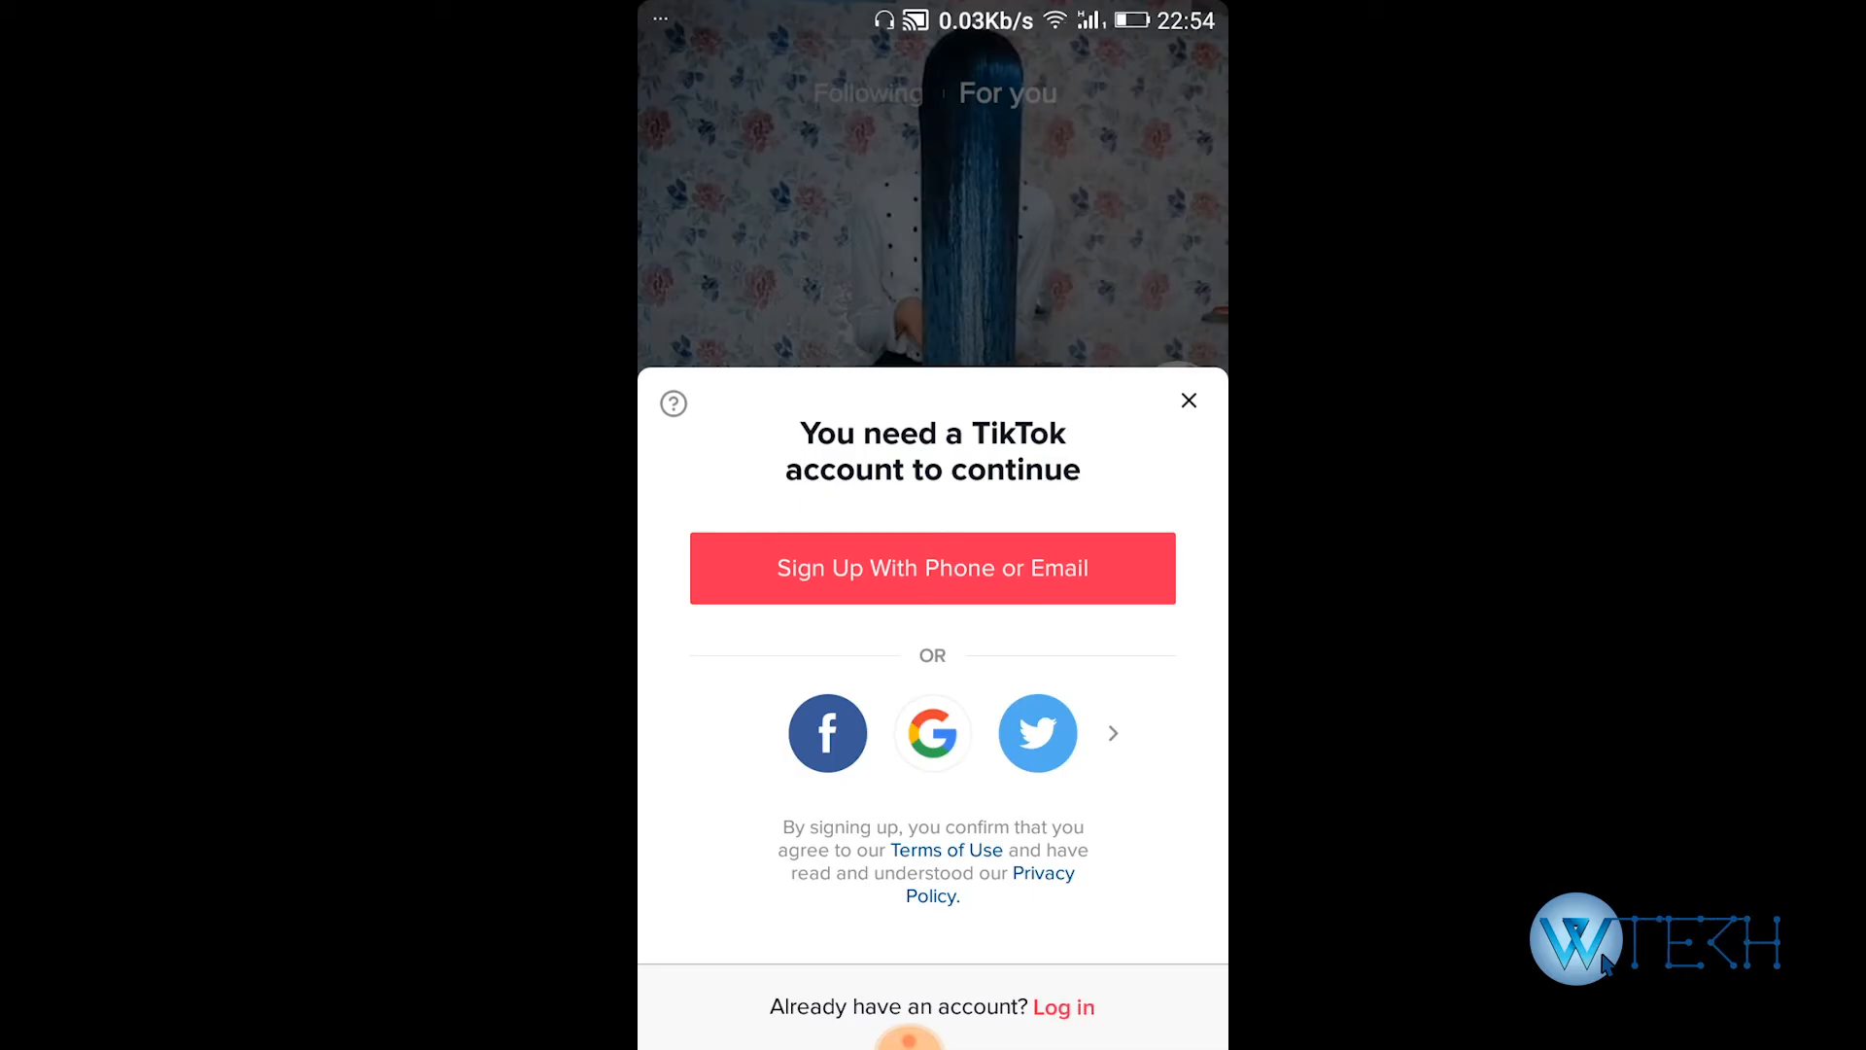
# Choose 'Log in' on the account sheet to reach the empty username and password form
pyautogui.click(1064, 1005)
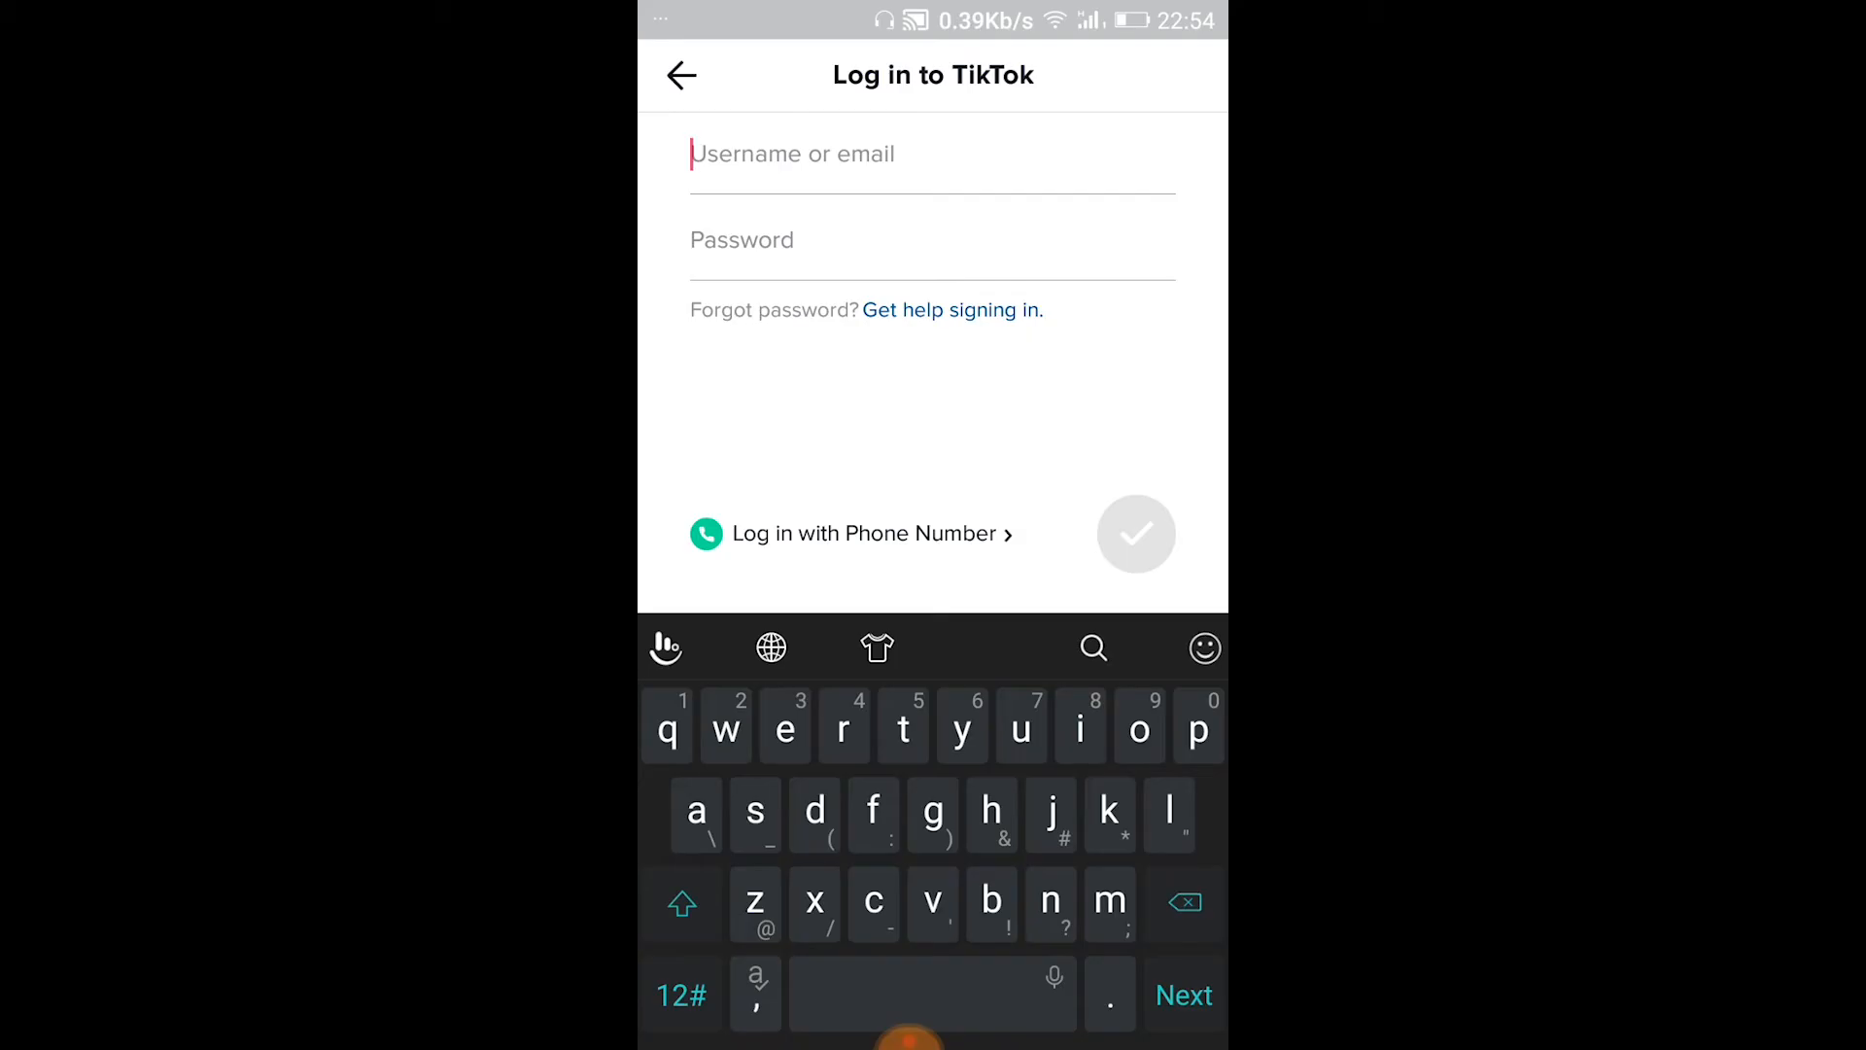
pyautogui.click(857, 533)
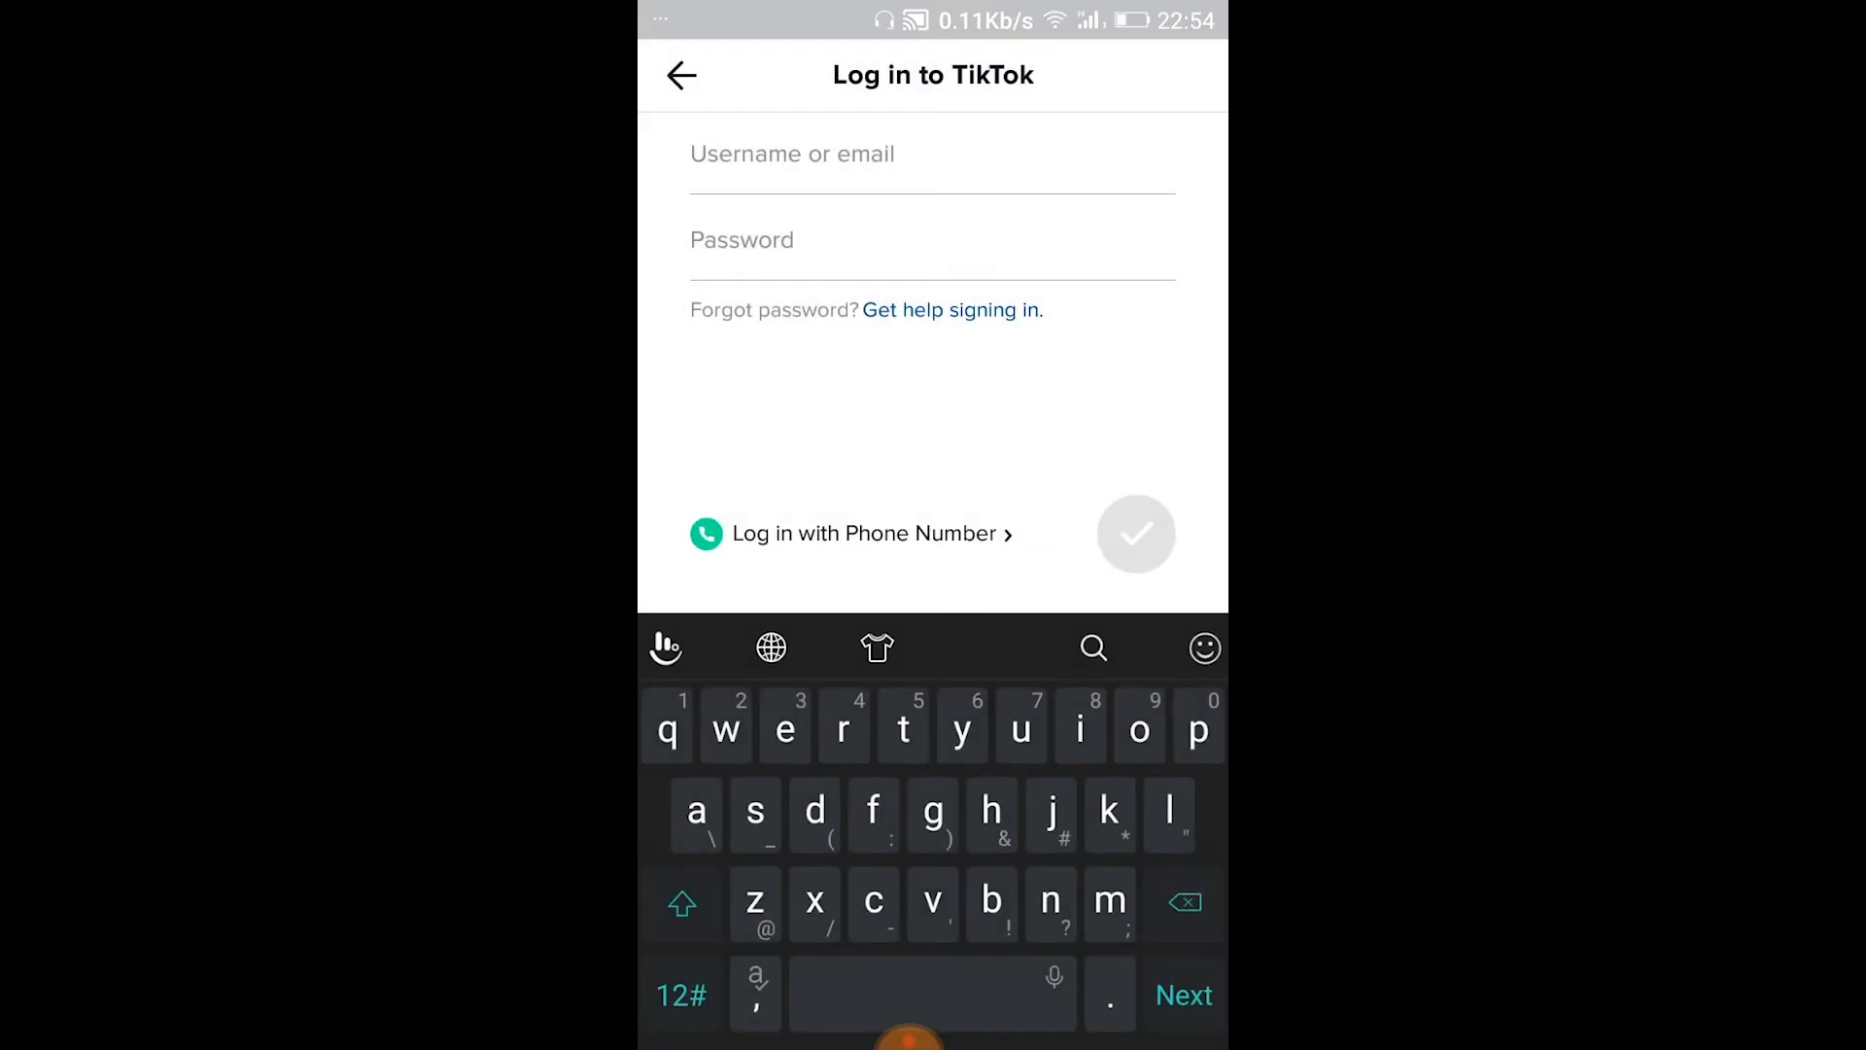
# Reach the Forgot Password email screen via 'Get help signing in', then back out to the feed
pyautogui.click(951, 310)
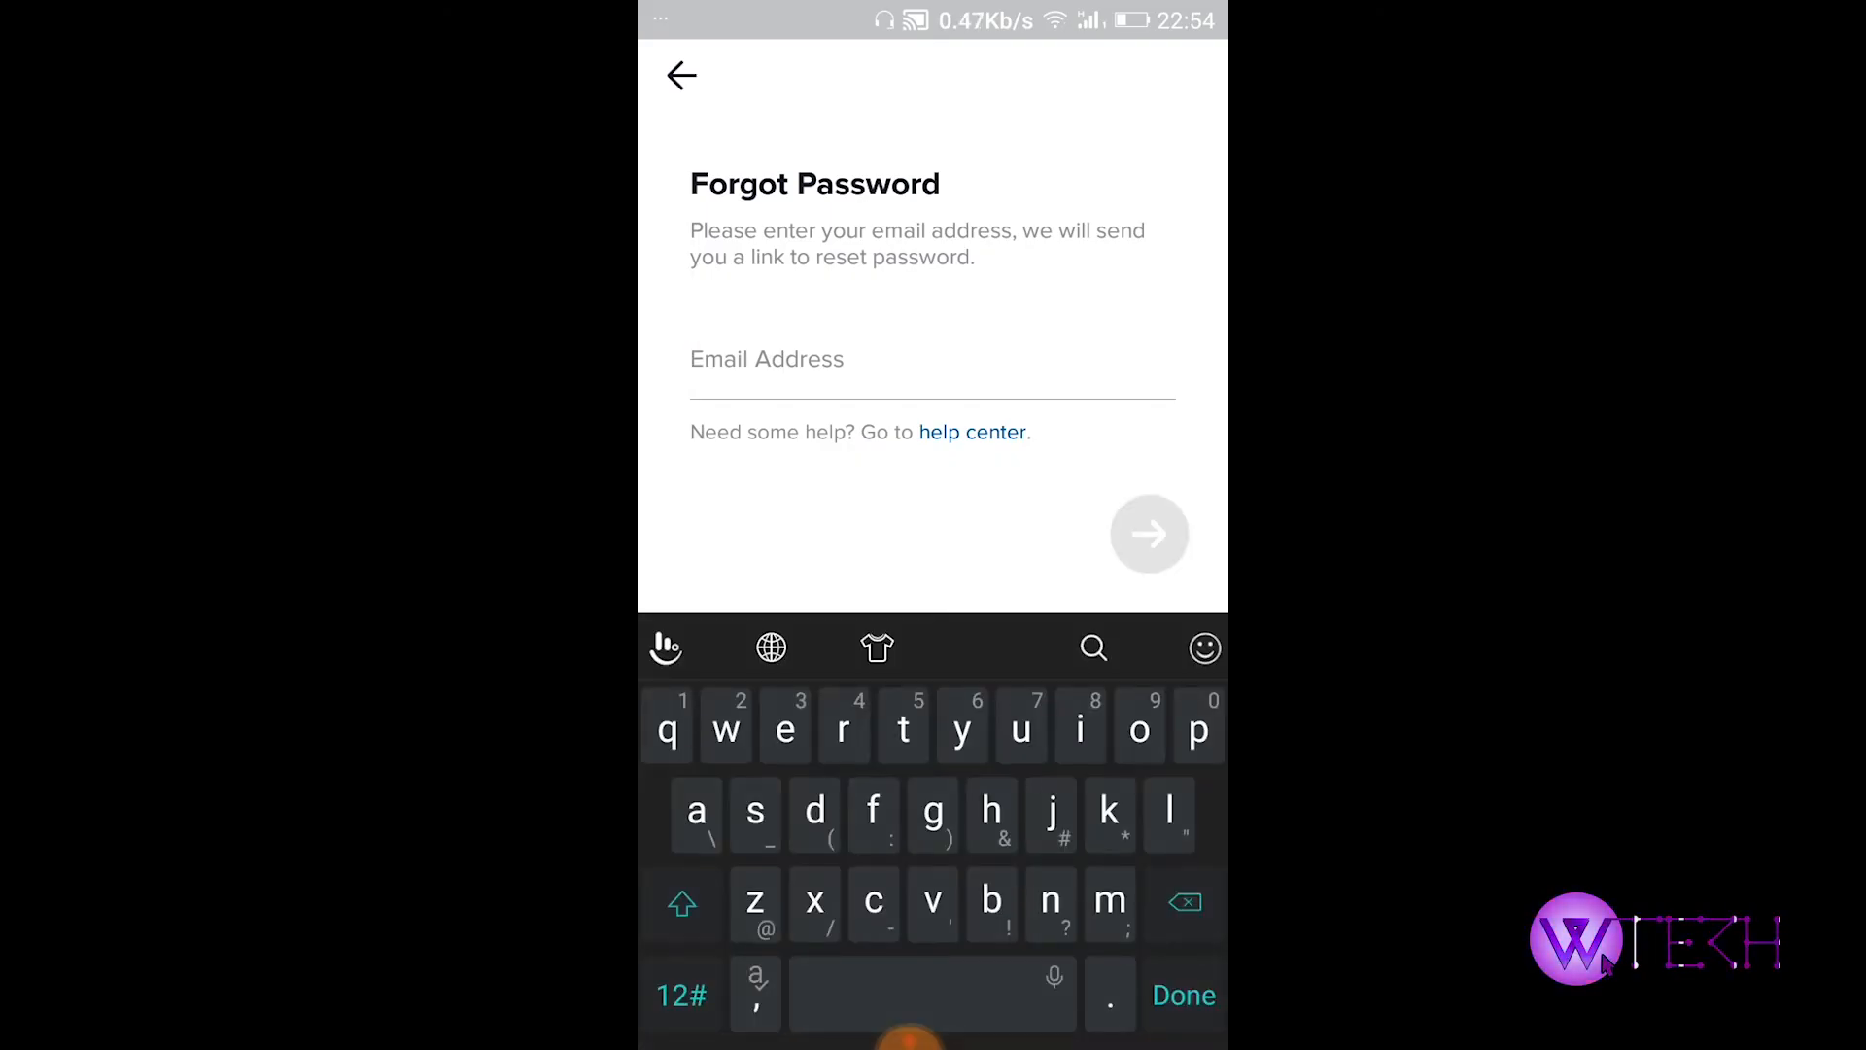
pyautogui.click(1184, 995)
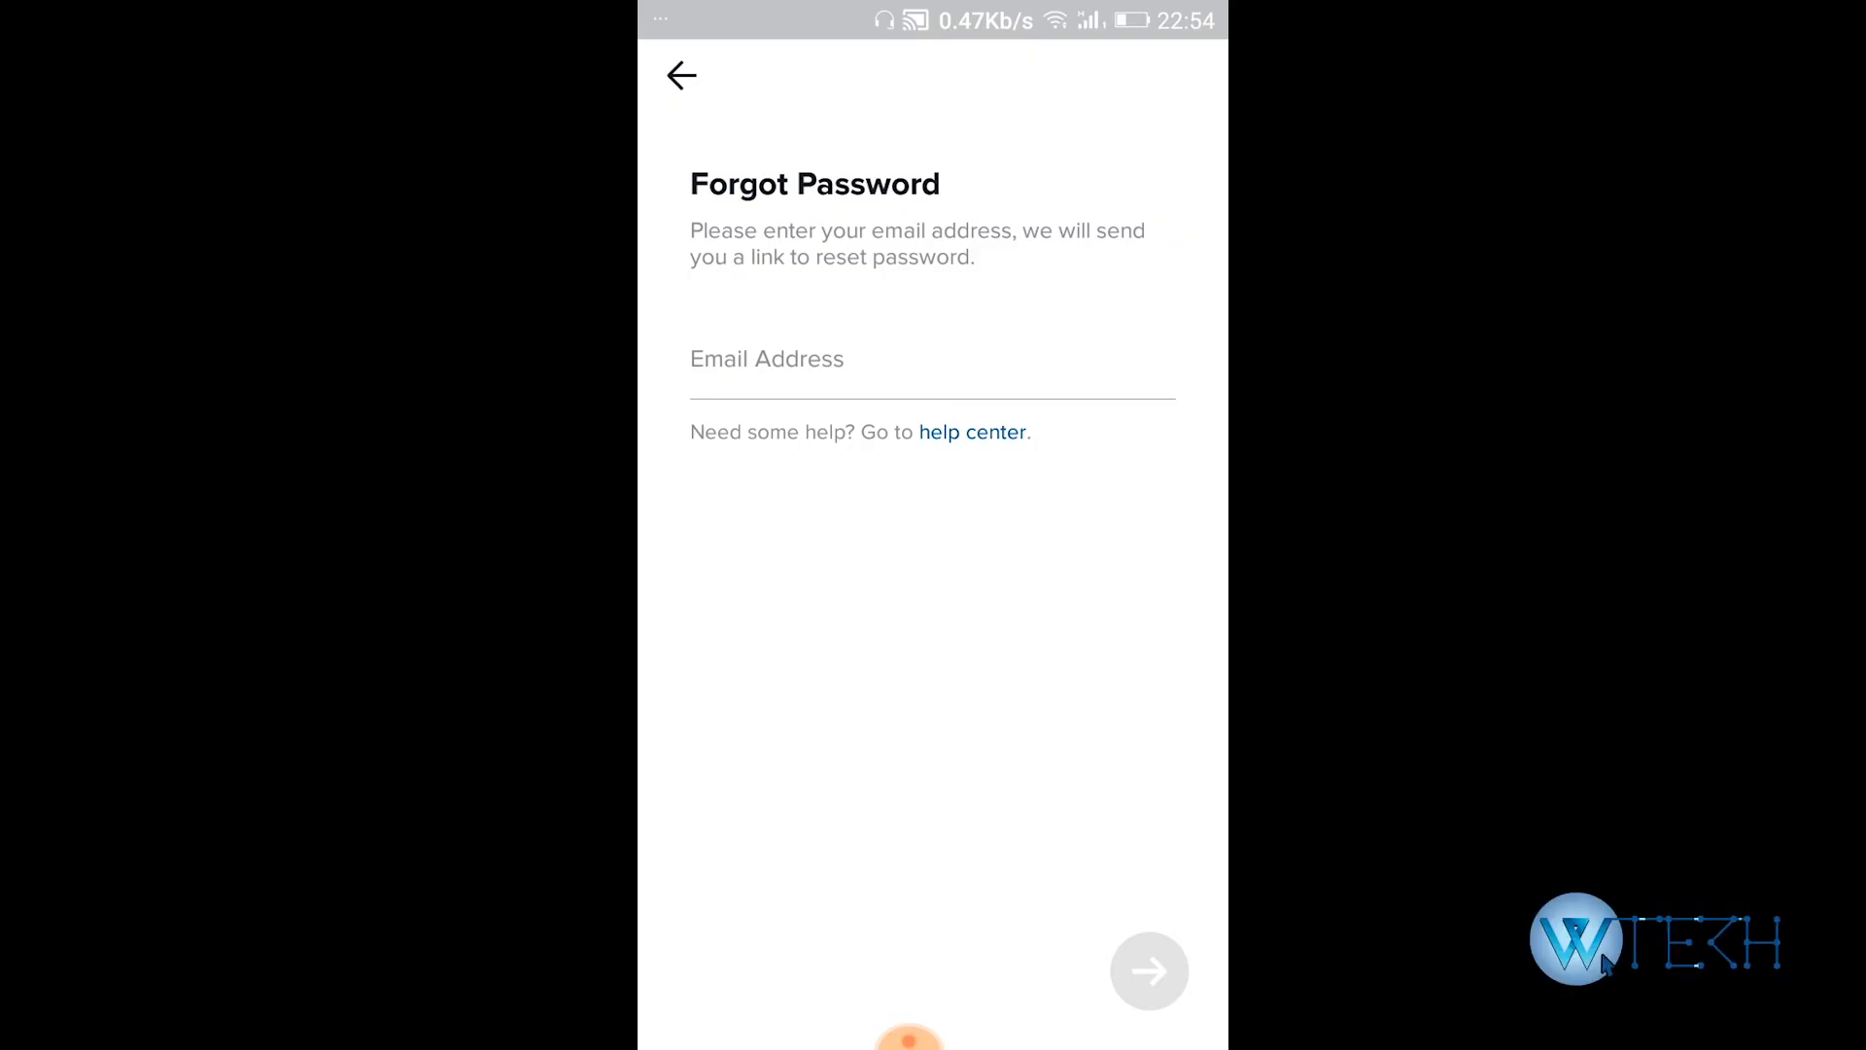
pyautogui.click(680, 76)
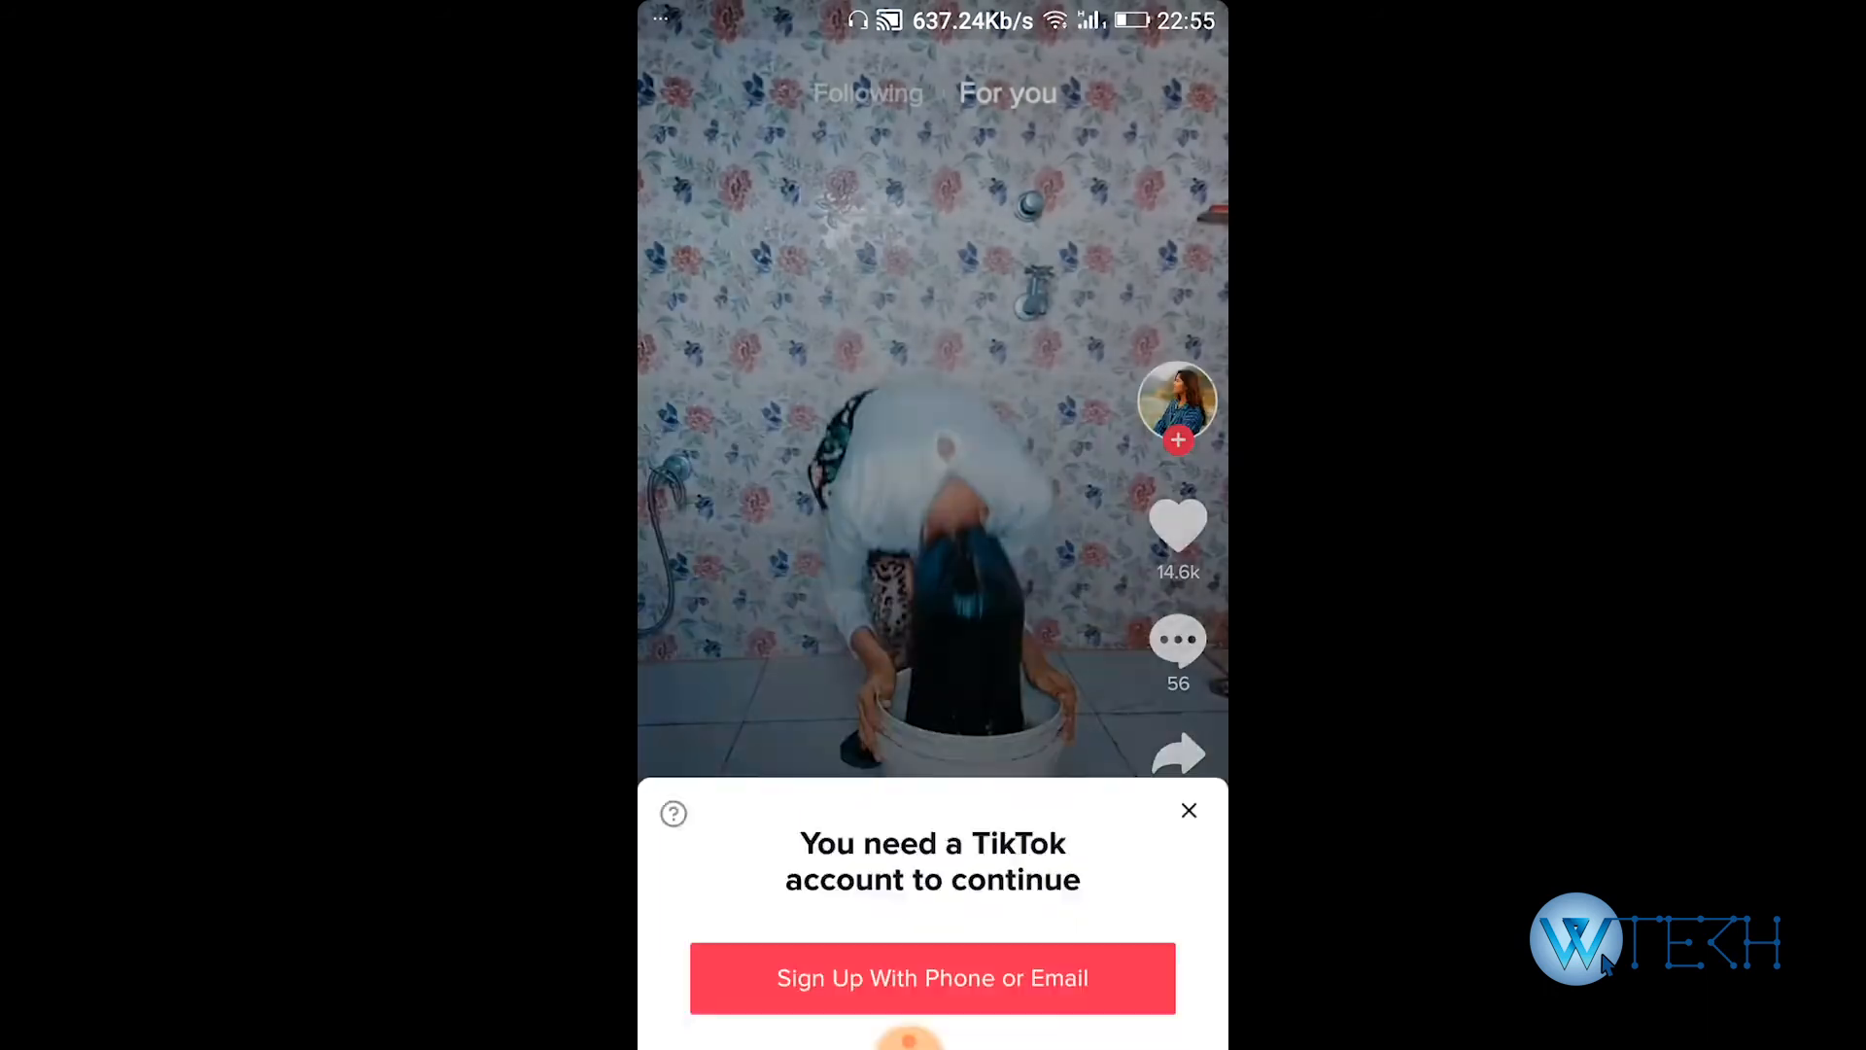
# Close the account prompt with the X and swipe through several more For You videos
pyautogui.click(1188, 811)
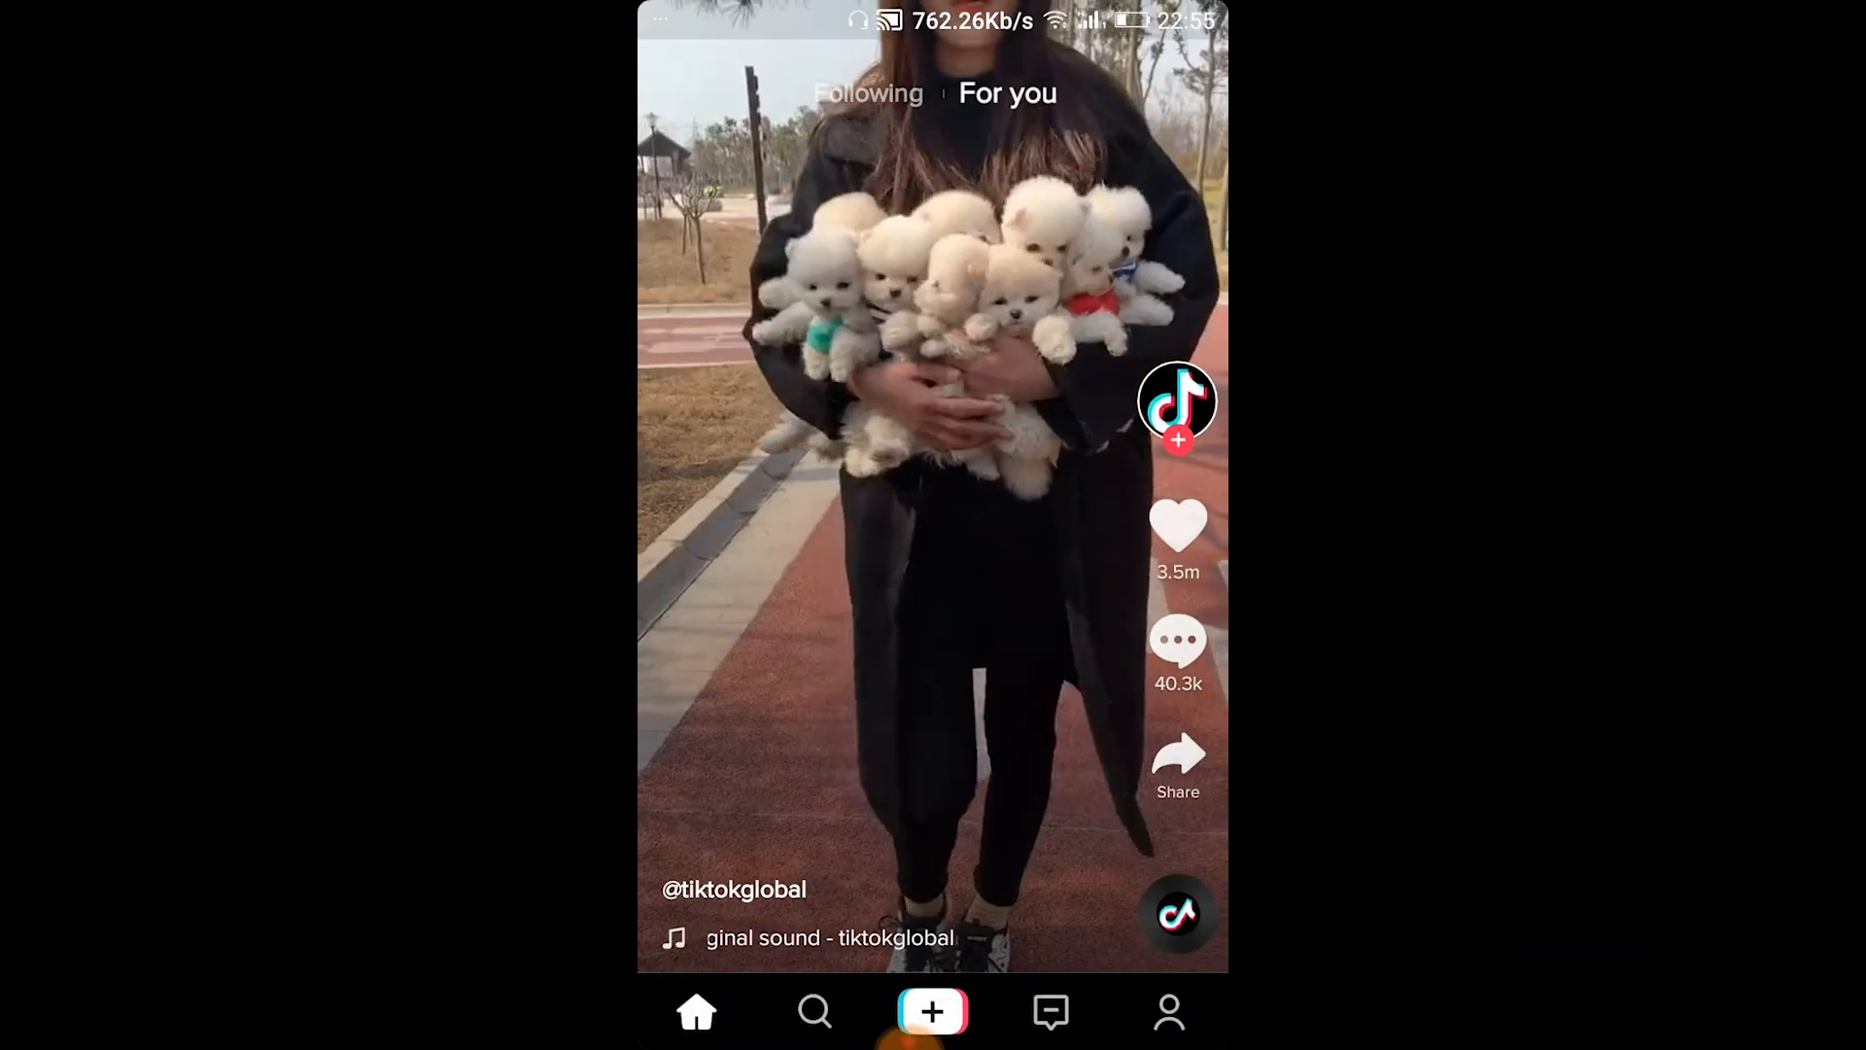
pyautogui.scroll(3)
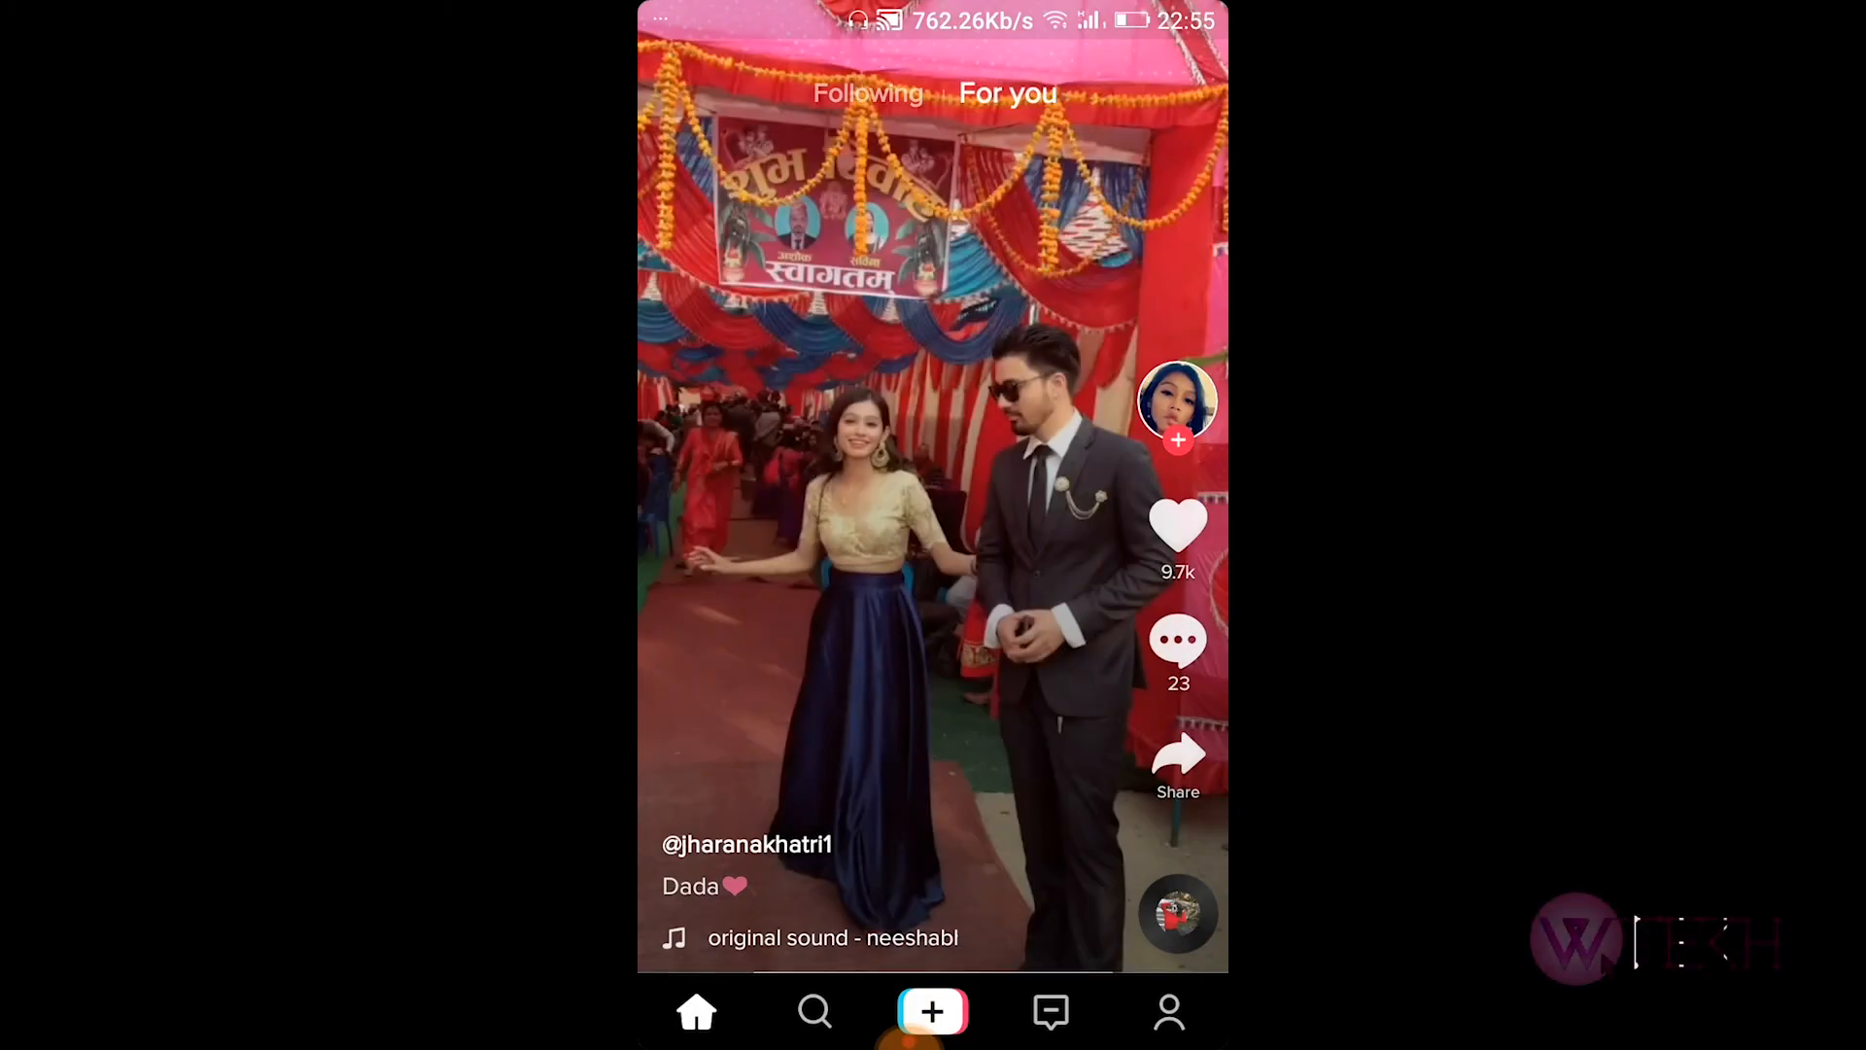
pyautogui.scroll(3)
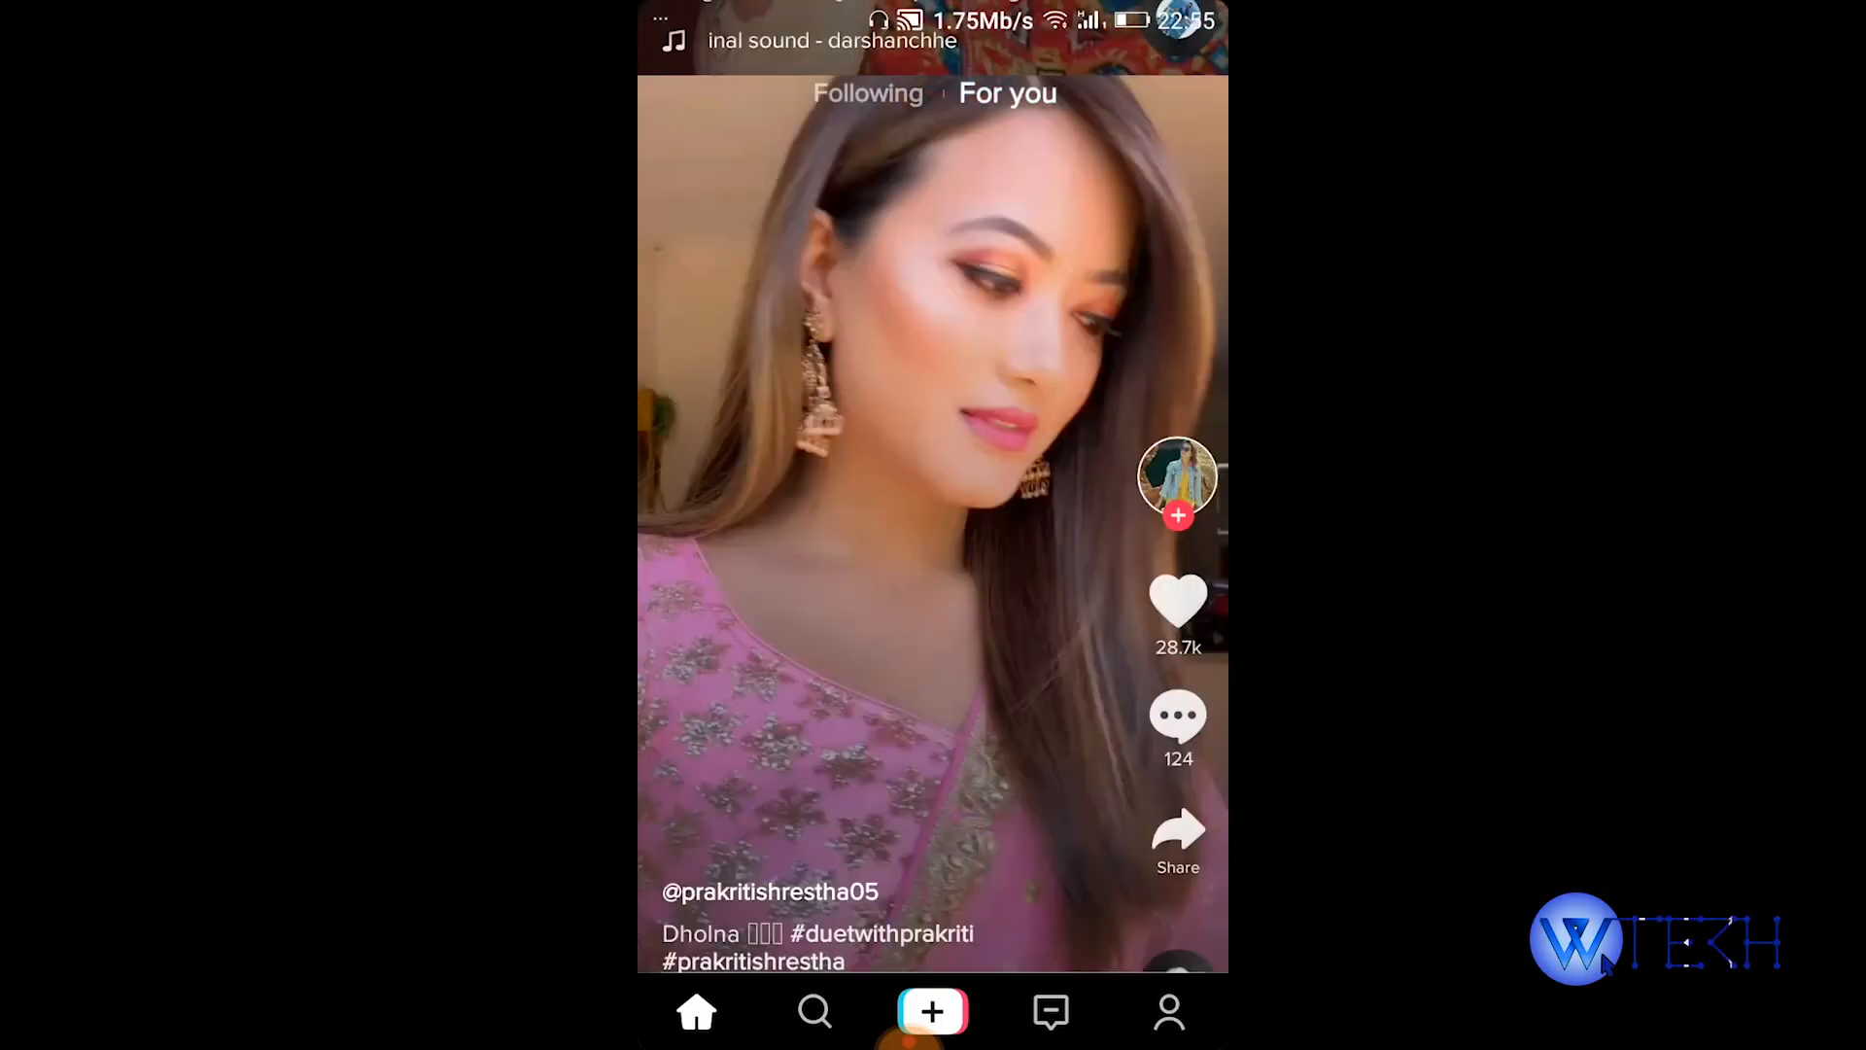
pyautogui.scroll(3)
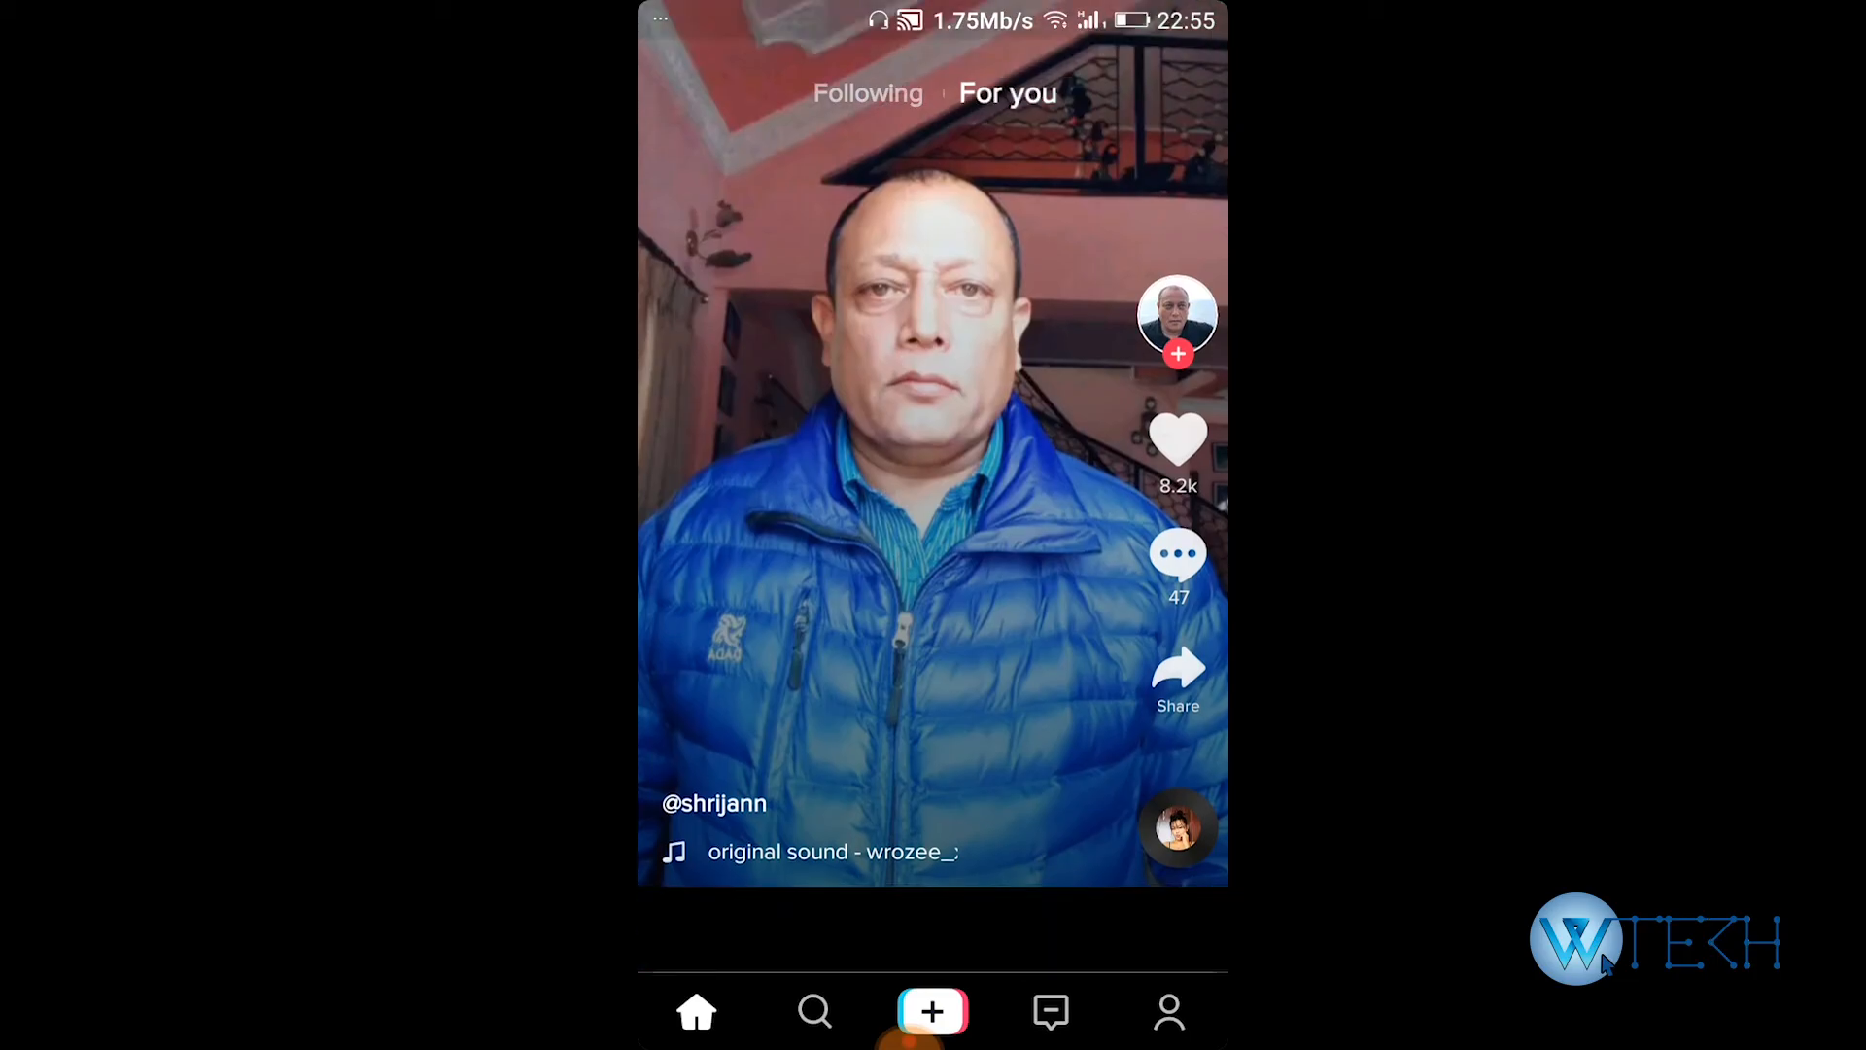